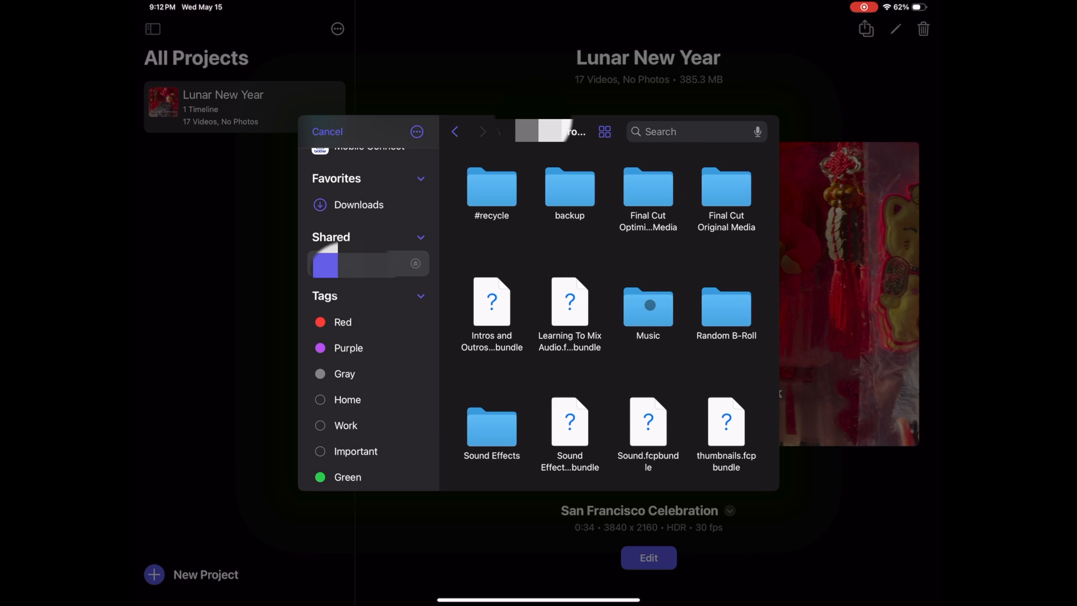
- Scroll the shared drive folder listing the .fcpbundle libraries and media folders
{"action": "scroll", "scroll_direction": "down", "scroll_amount": 3}
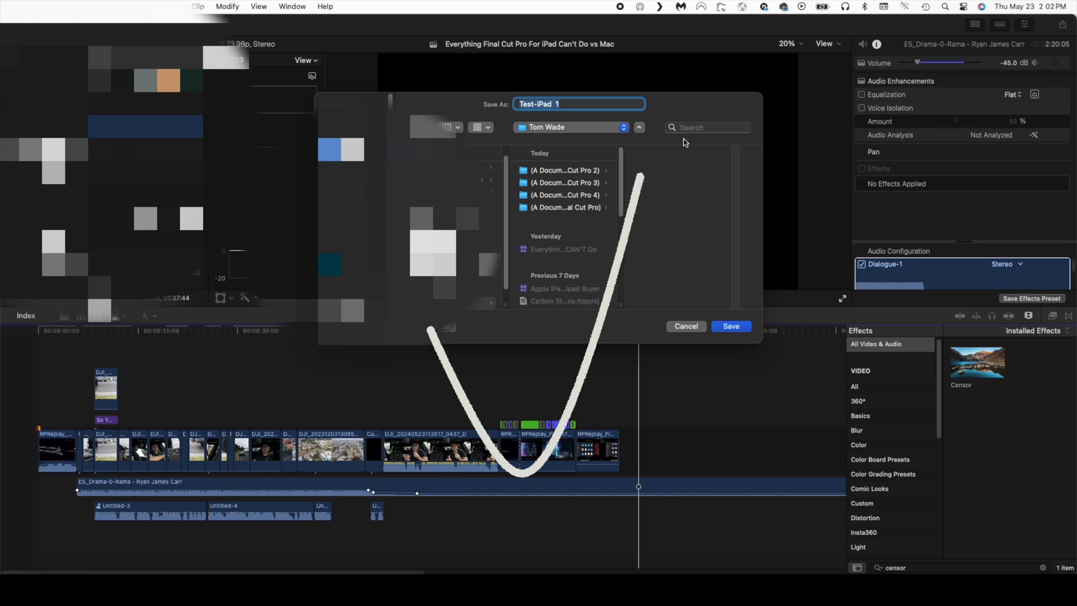
{"action": "mouse_move", "coordinate": [548, 253]}
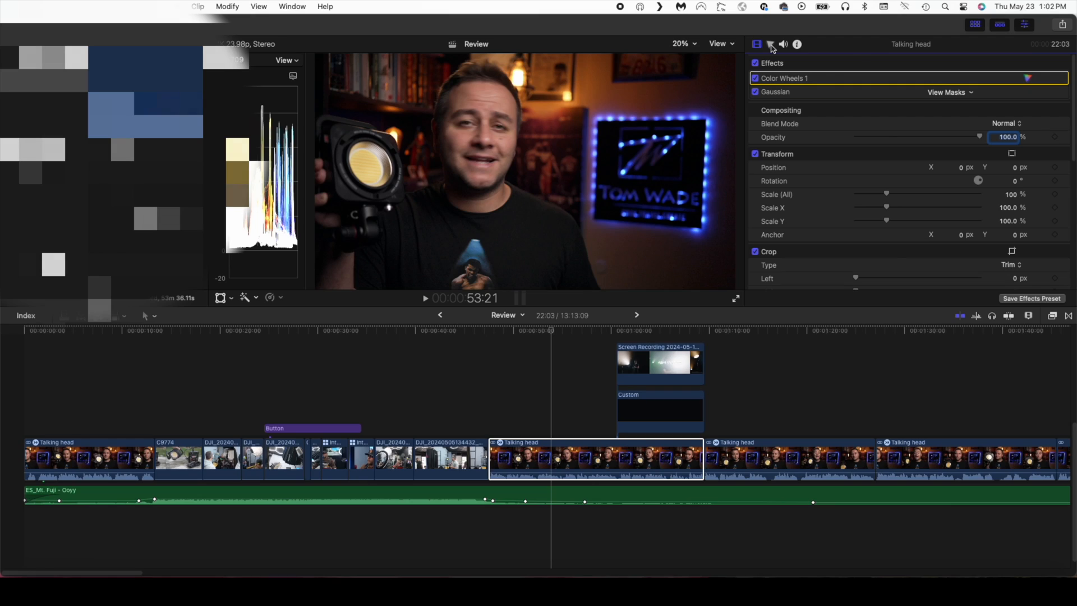
- Show the Talking head clip's Video inspector with Color Wheels 1 and Gaussian effects
{"action": "left_click", "coordinate": [769, 44]}
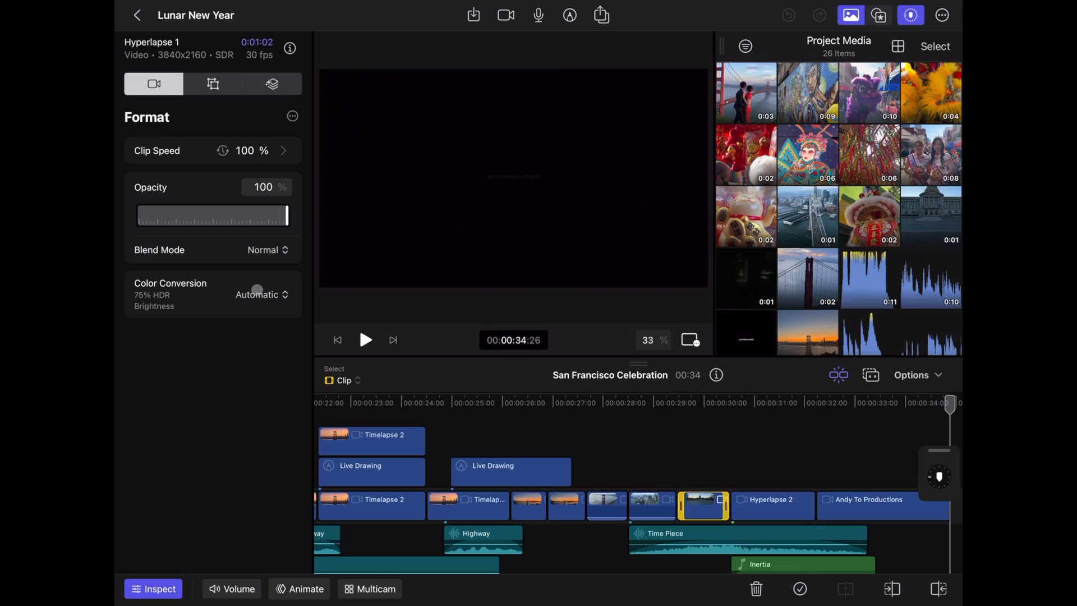
- Add a Color Adjustments effect to the Hyperlapse 1 clip from the Effects list
{"action": "left_click", "coordinate": [271, 84]}
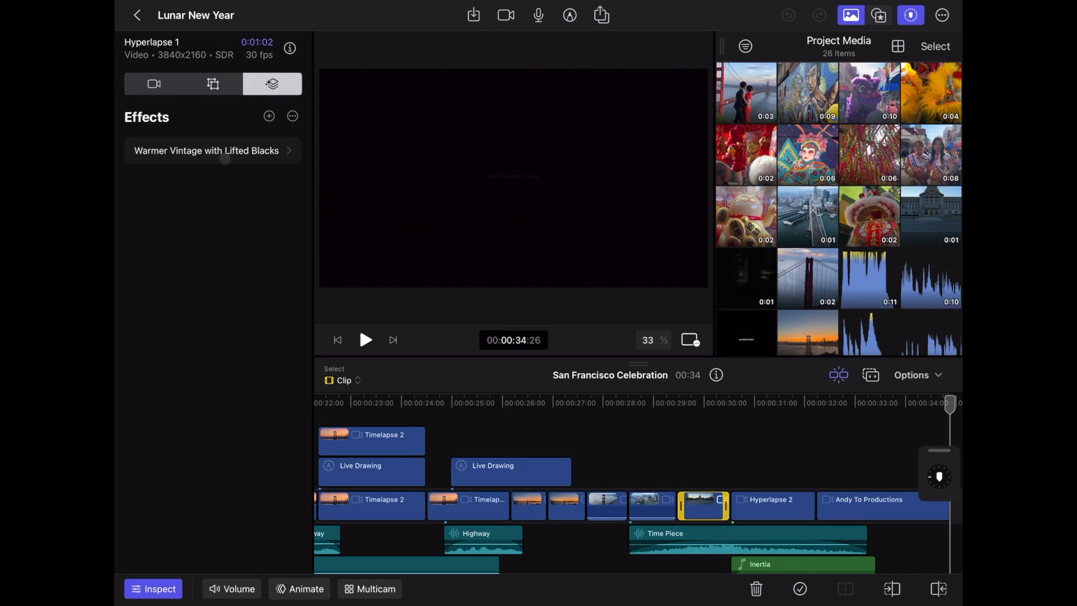
{"action": "left_click", "coordinate": [268, 115]}
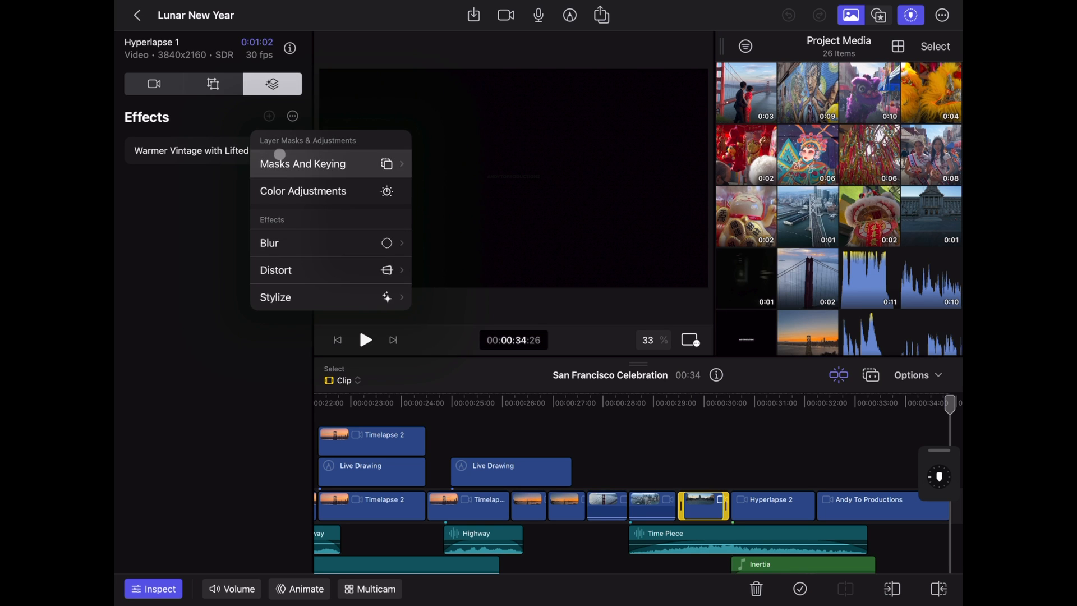
{"action": "left_click", "coordinate": [302, 191]}
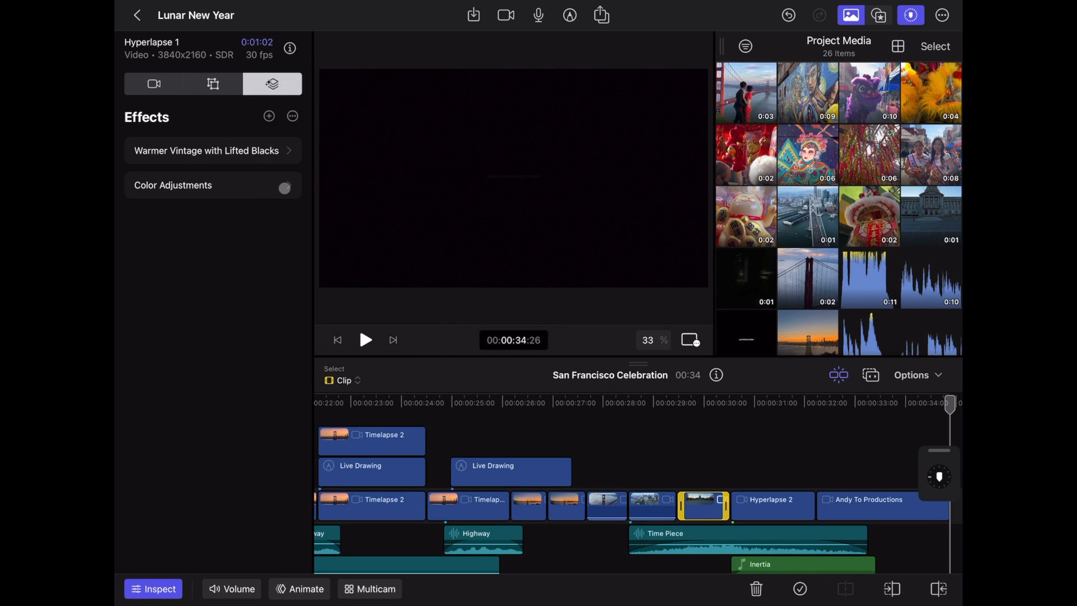
- Review the Color Adjustments exposure, contrast and colour sliders
{"action": "left_click", "coordinate": [173, 185]}
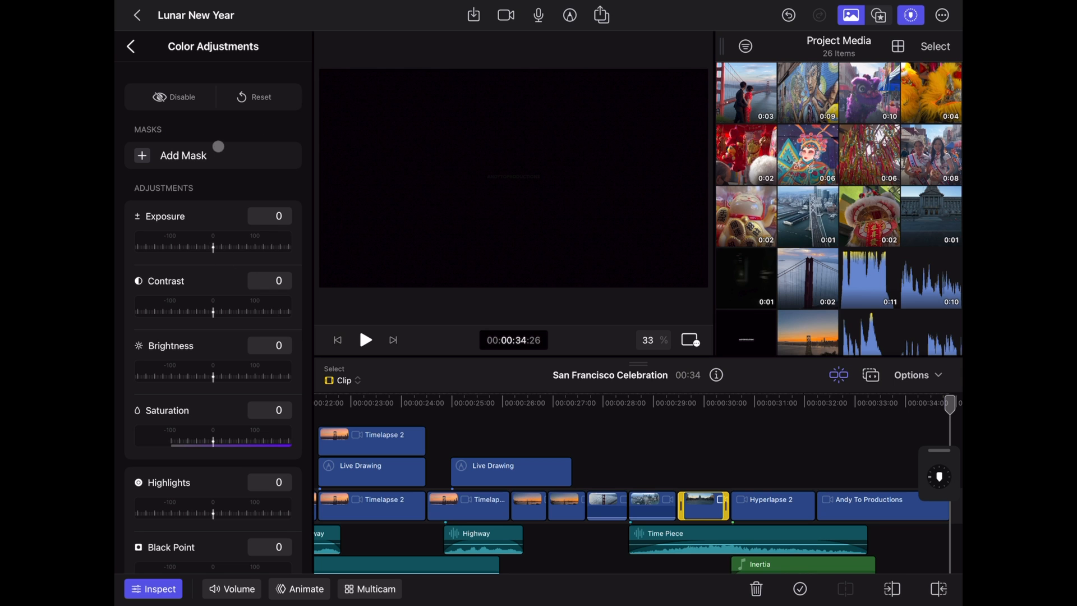
{"action": "scroll", "scroll_direction": "down", "scroll_amount": 3}
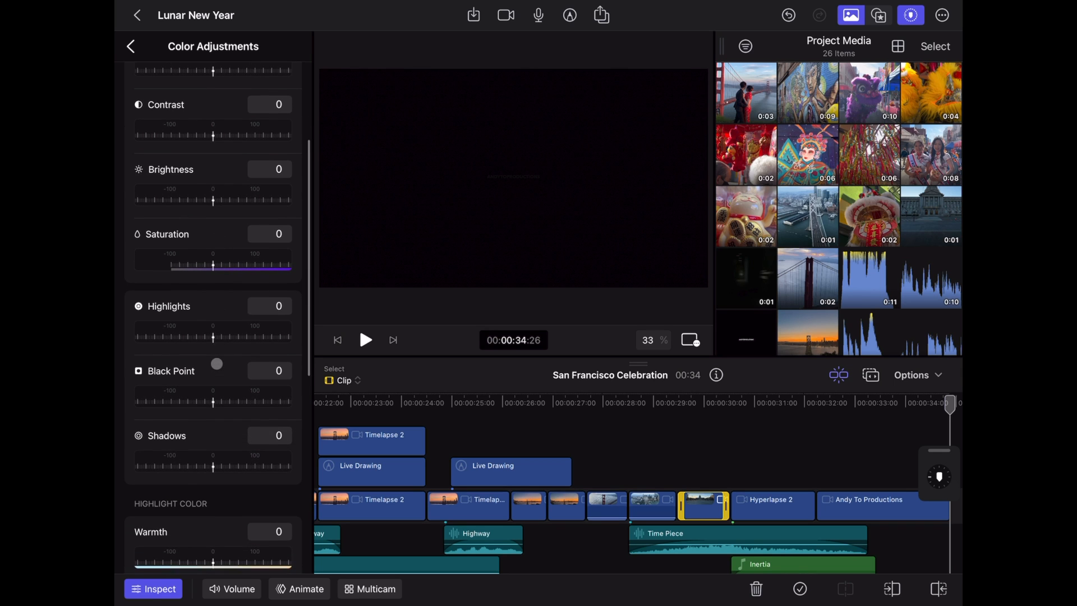
{"action": "scroll", "scroll_direction": "down", "scroll_amount": 3}
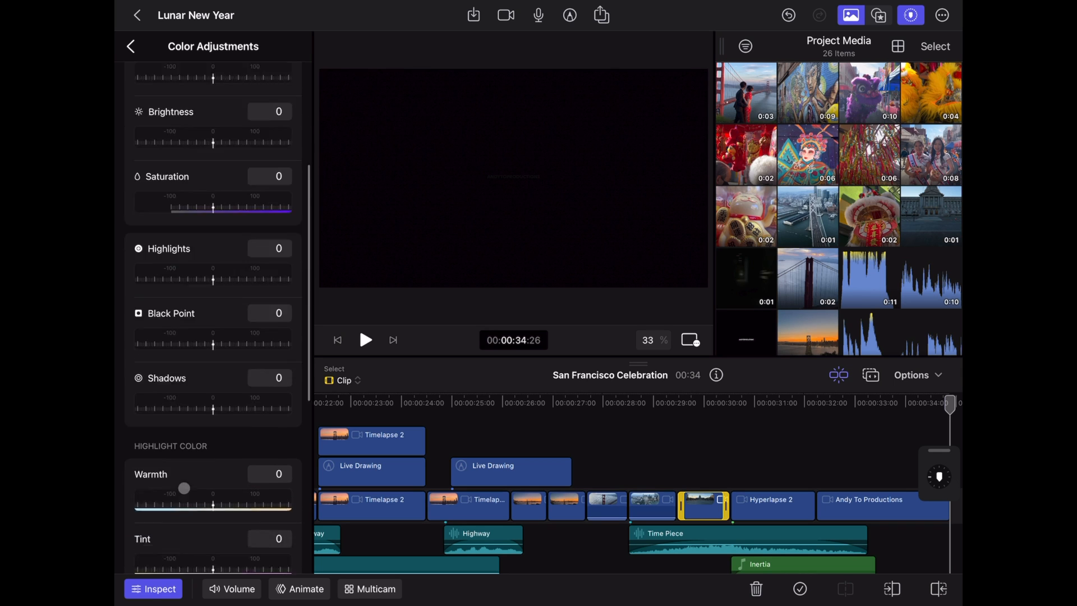
{"action": "scroll", "scroll_direction": "down", "scroll_amount": 3}
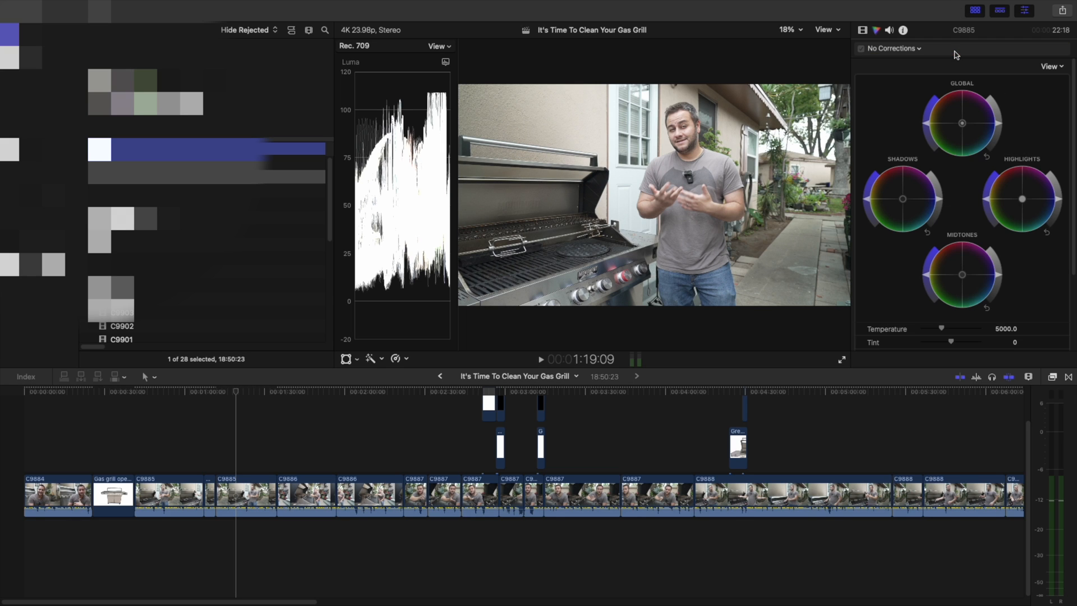
- Place the playhead on the C9885 grill shot and select it for Color Wheels grading
{"action": "left_click", "coordinate": [174, 392]}
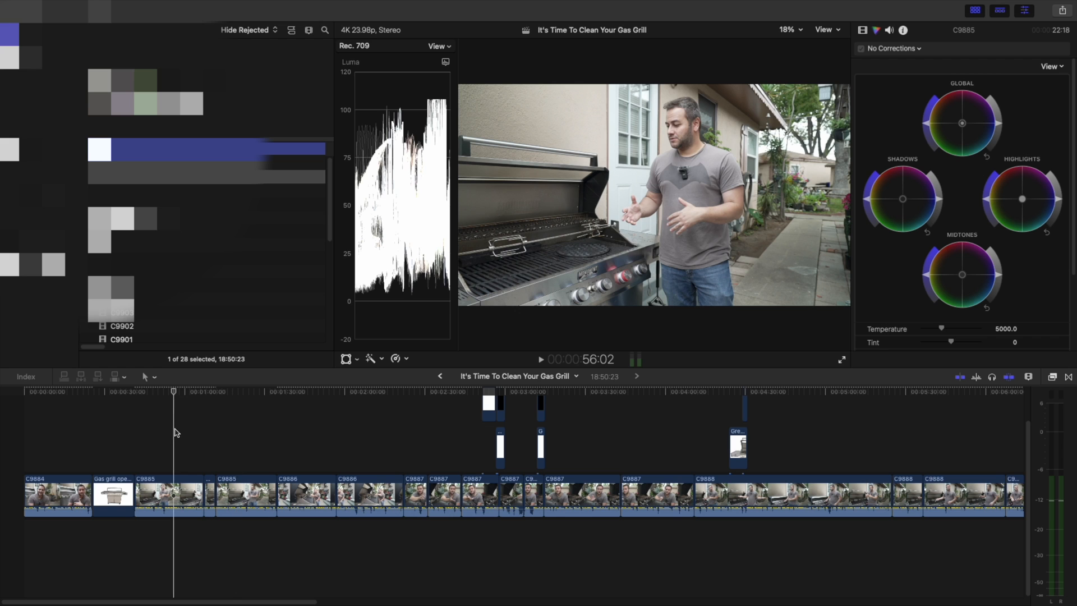
{"action": "left_click", "coordinate": [169, 495]}
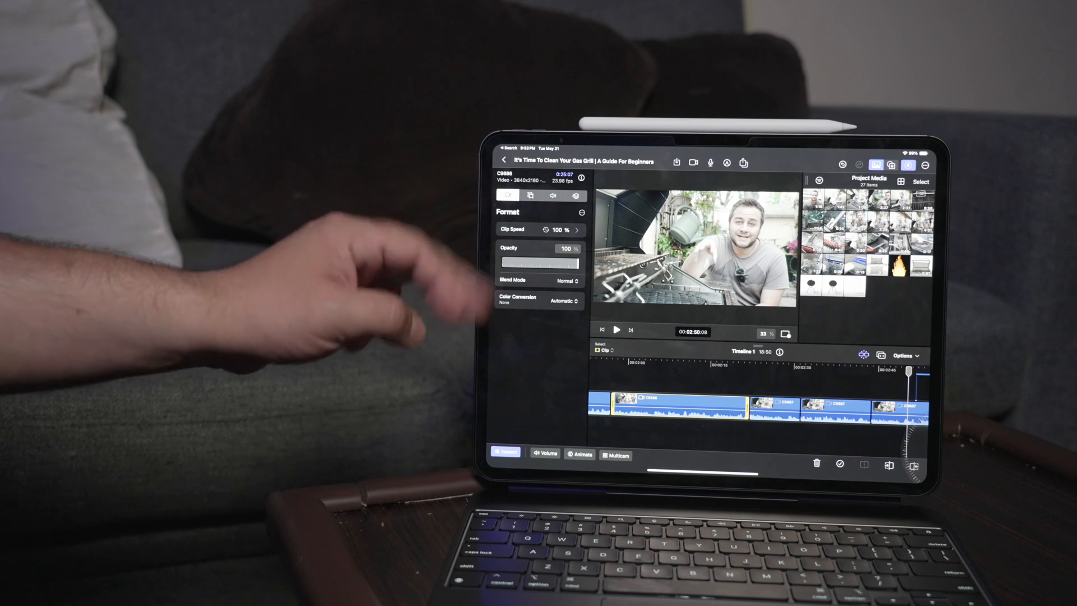
- Show the grill clip's Effects list and start adding a new effect
{"action": "left_click", "coordinate": [508, 195]}
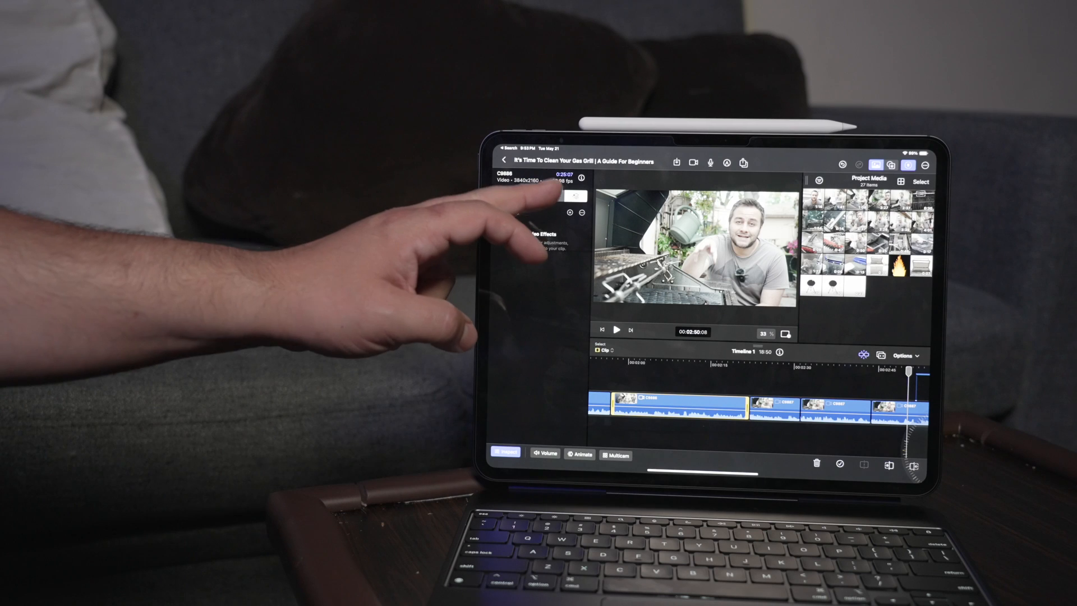
{"action": "left_click", "coordinate": [554, 195]}
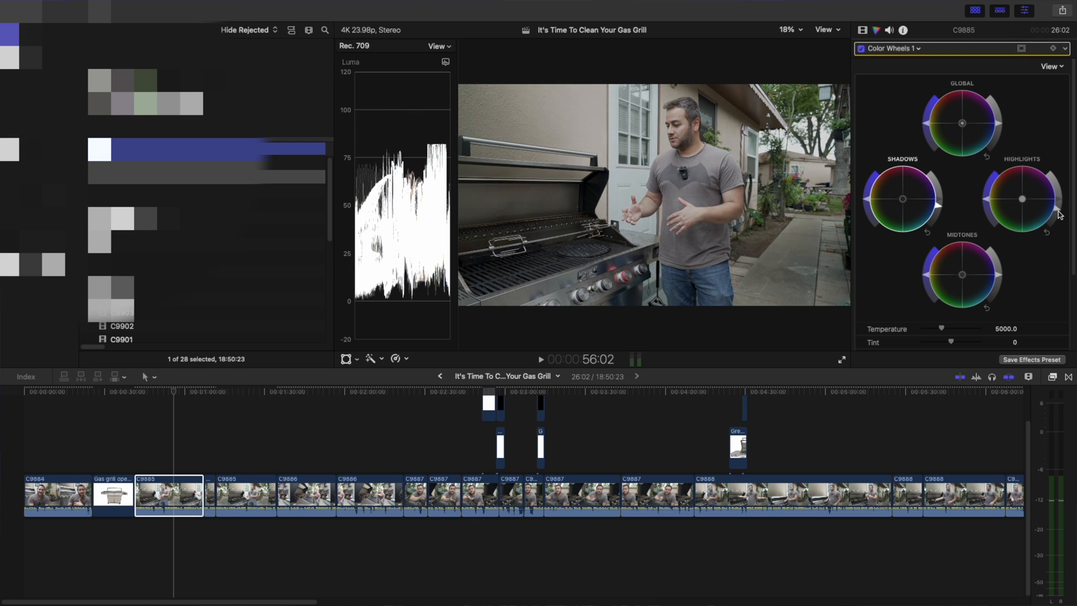
{"action": "mouse_move", "coordinate": [1000, 288]}
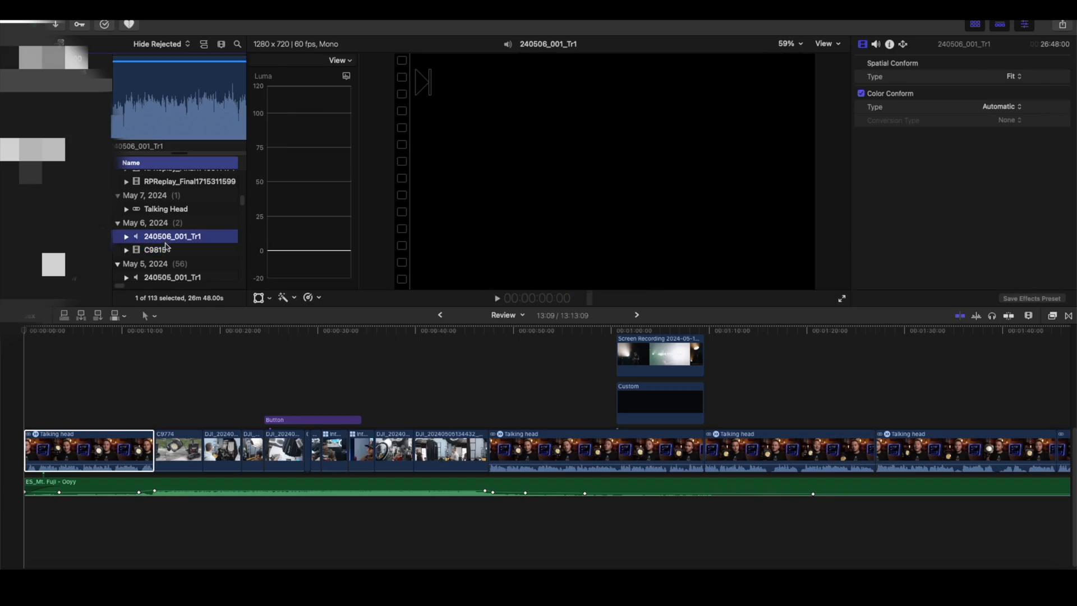
- Synchronize 240506_001_Tr1 audio with C9815 video as 'C9815 - Synchronized Clip'
{"action": "right_click", "coordinate": [155, 249]}
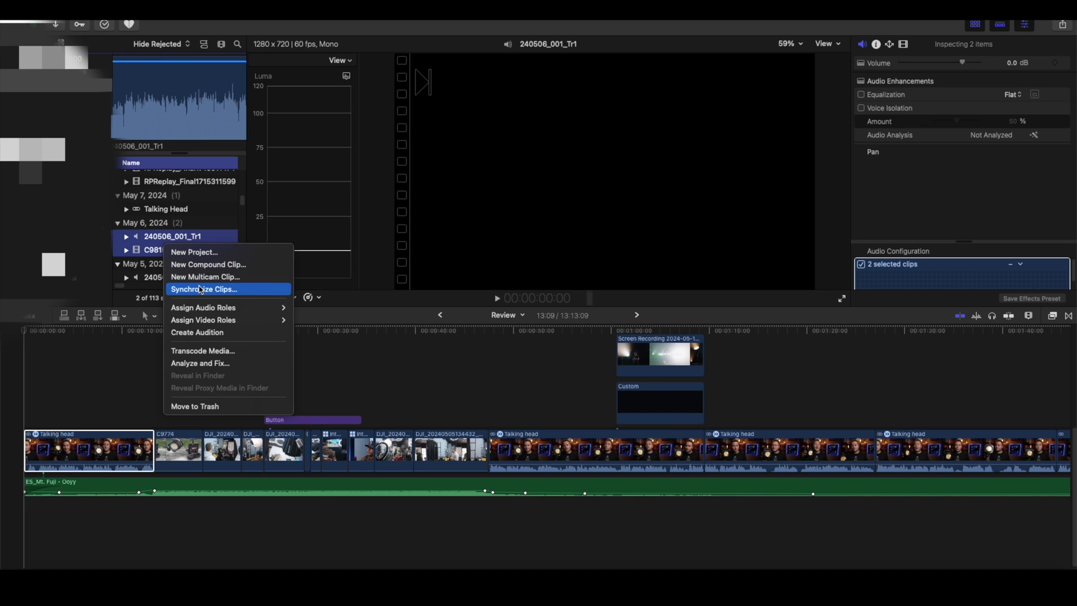
{"action": "left_click", "coordinate": [204, 288]}
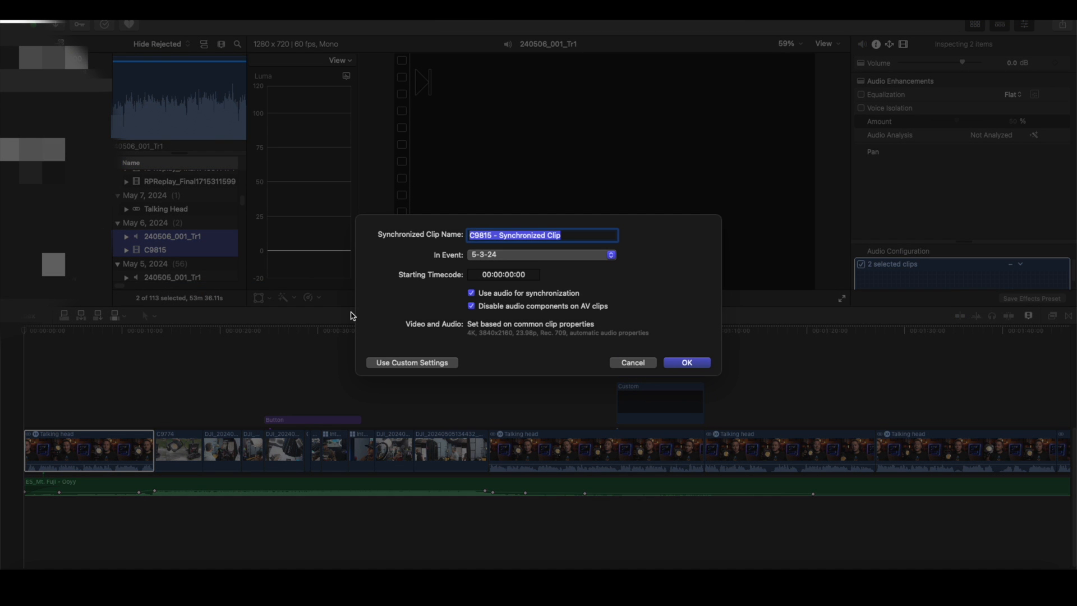